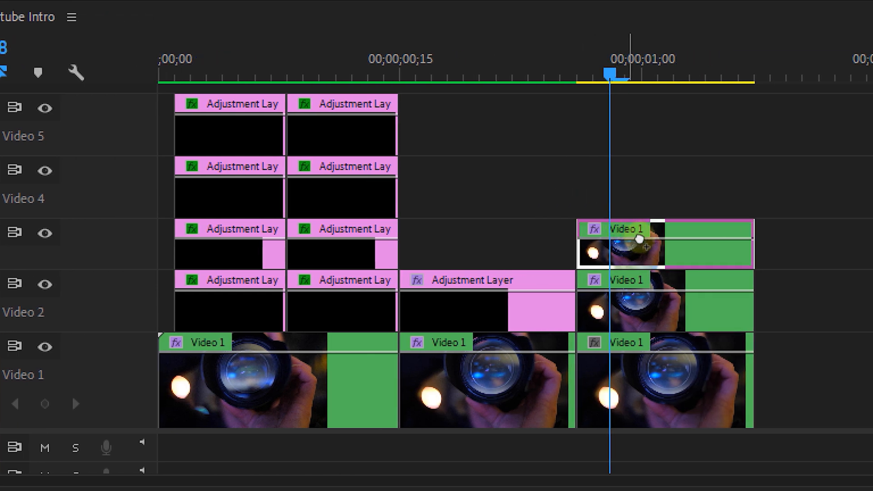
pyautogui.moveTo(651, 253)
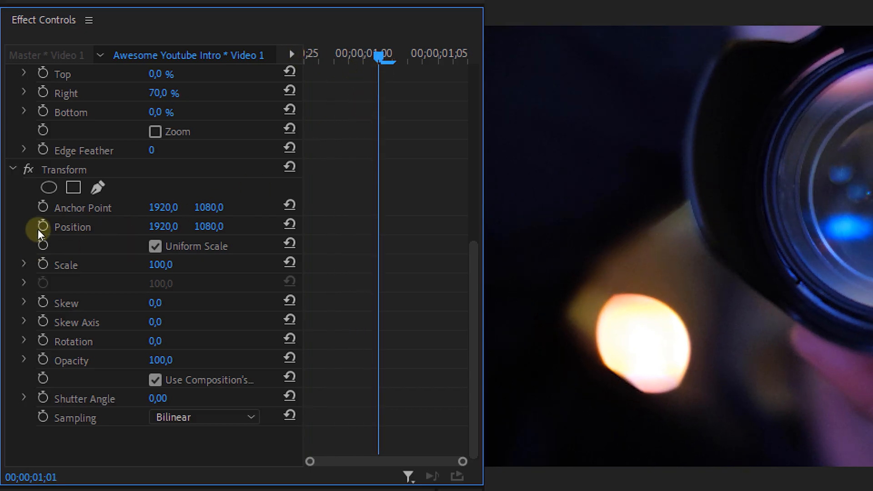
# Keyframe the split-screen clip's Y position to slide vertically, with smoothed temporal interpolation
pyautogui.click(43, 225)
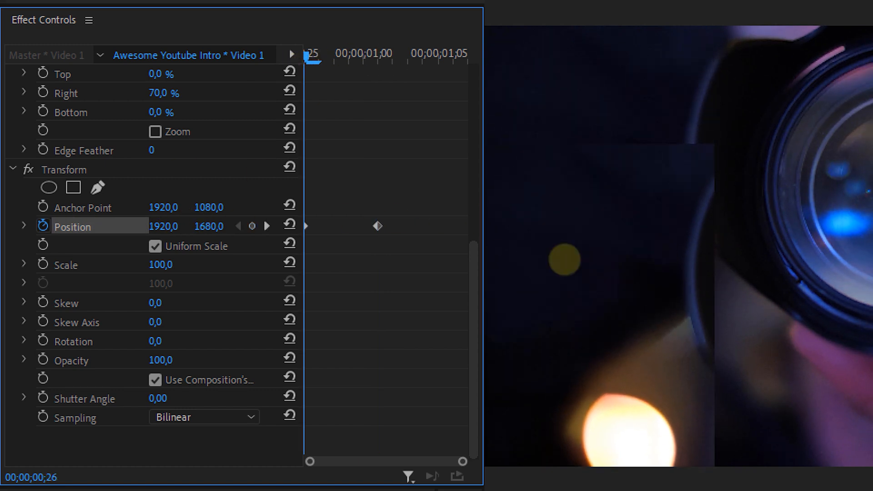
pyautogui.moveTo(312, 55); pyautogui.dragTo(327, 56)
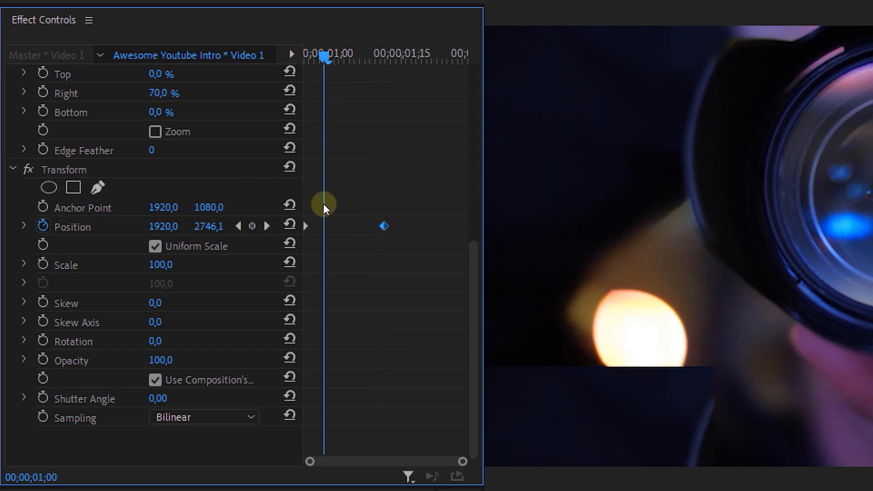
pyautogui.rightClick(384, 225)
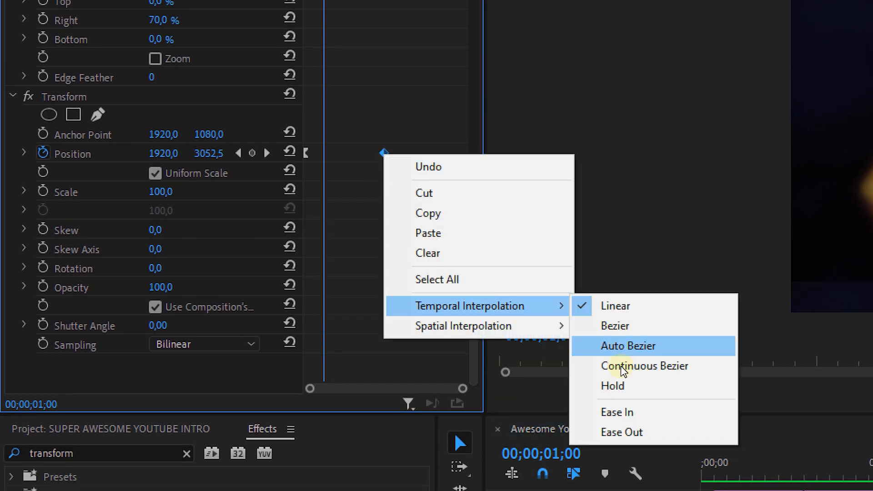
pyautogui.click(629, 345)
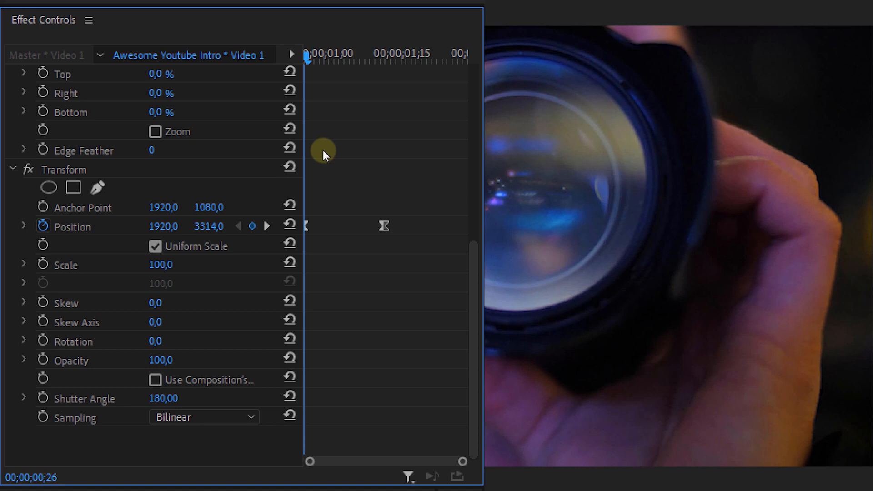
# Create a new text layer at the two-second mark above the lens clip
pyautogui.doubleClick(208, 227)
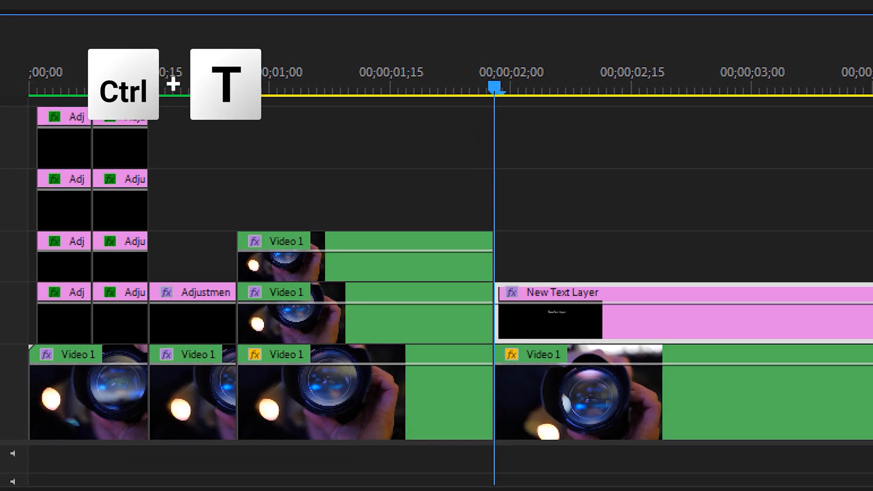
# Add a rectangle shape layer to the text graphic and pick its fill colour
pyautogui.click(312, 10)
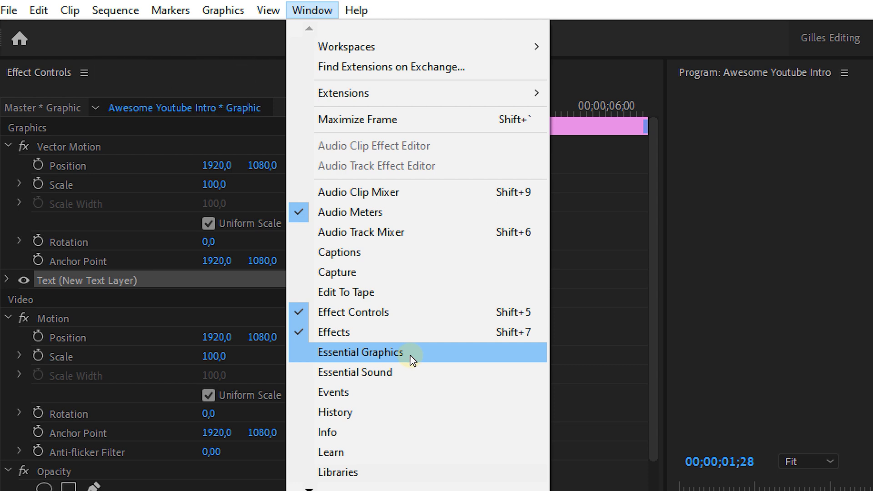
pyautogui.click(360, 352)
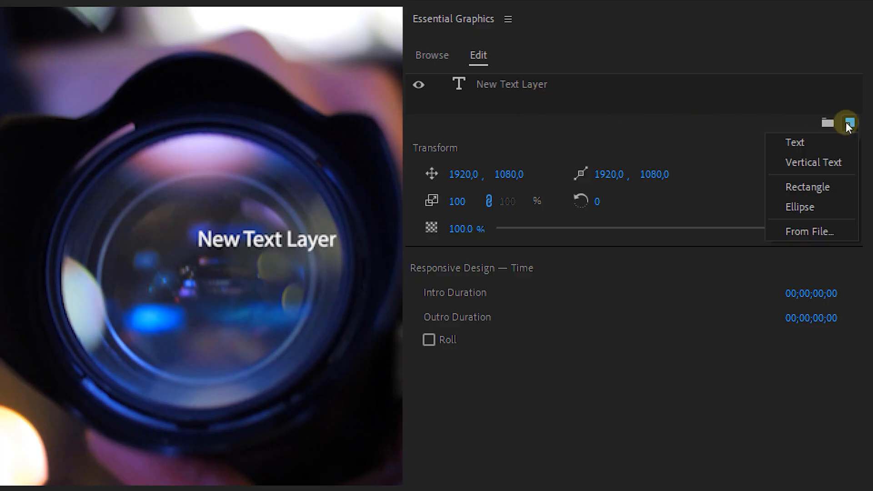
pyautogui.click(806, 186)
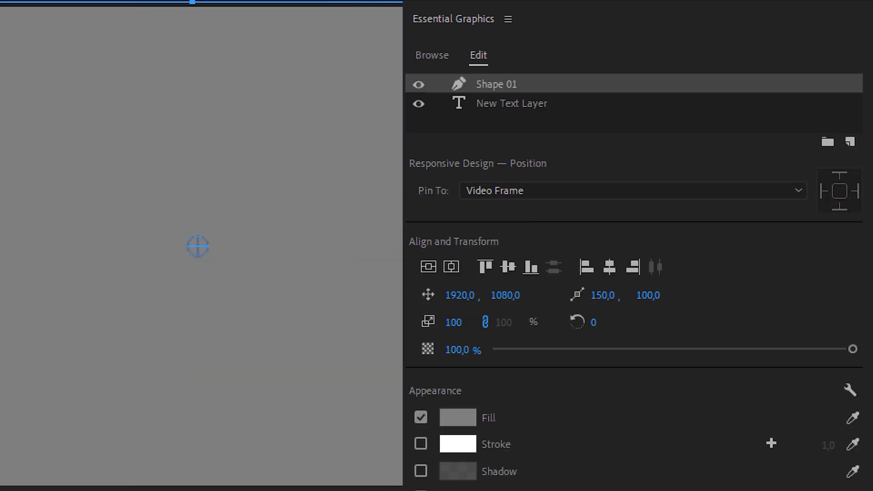
pyautogui.click(457, 417)
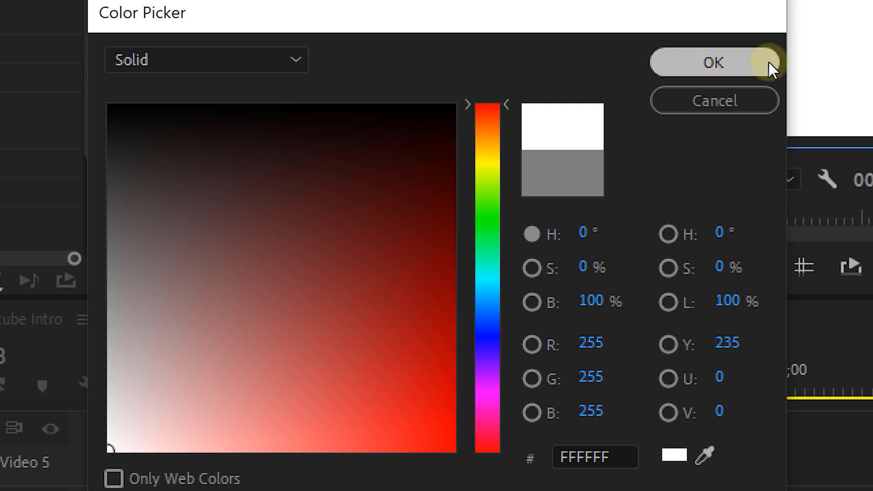
# Confirm the white fill, centre PREMIERE BASICS horizontally, and enable inverted Mask with Text
pyautogui.click(714, 62)
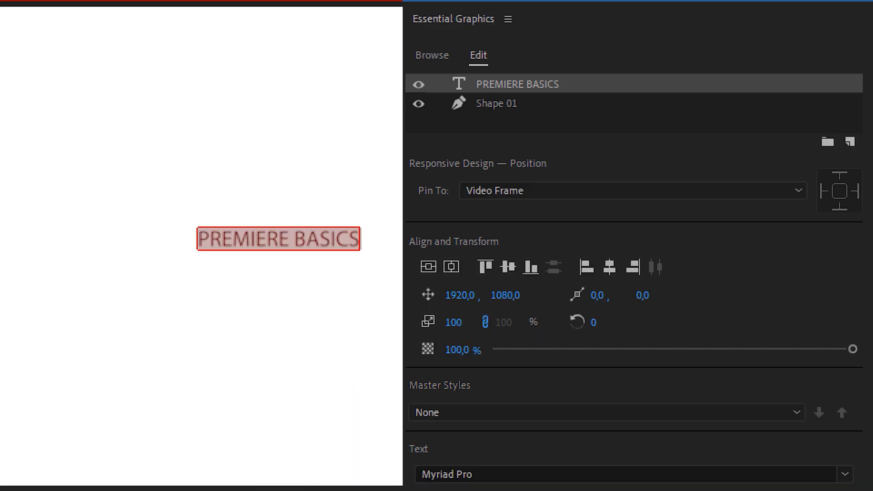
pyautogui.click(429, 267)
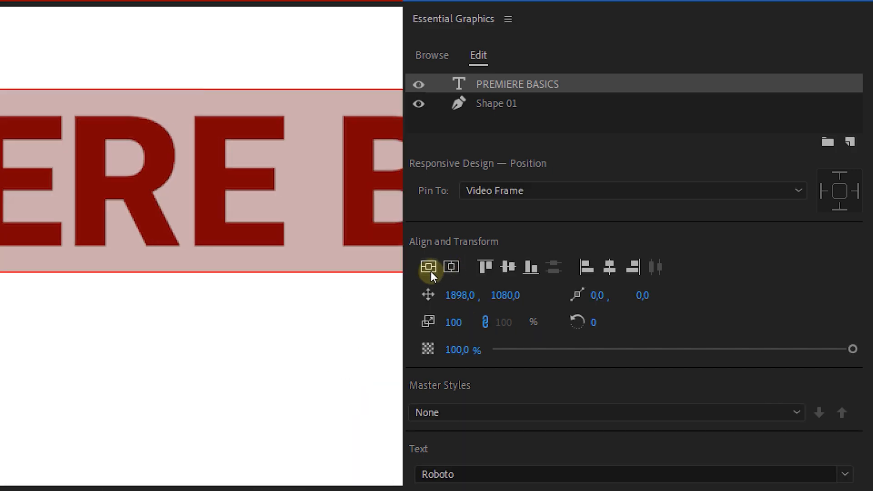
pyautogui.scroll(-3)
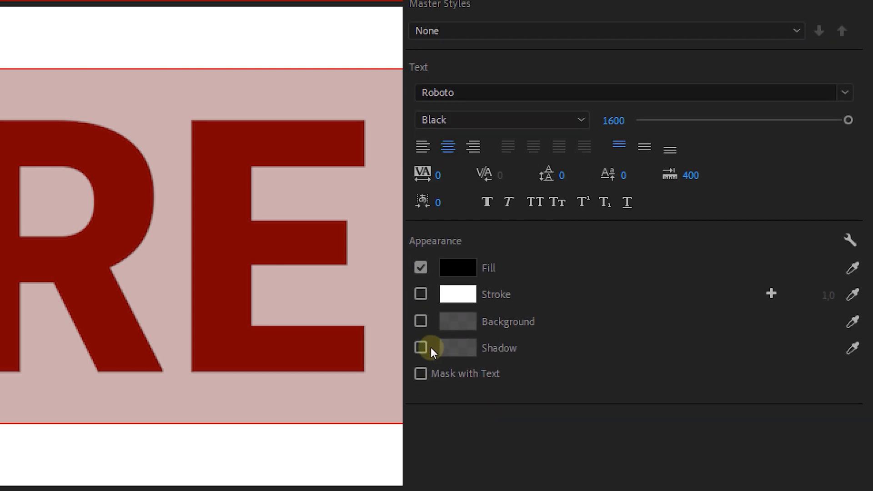
pyautogui.click(420, 373)
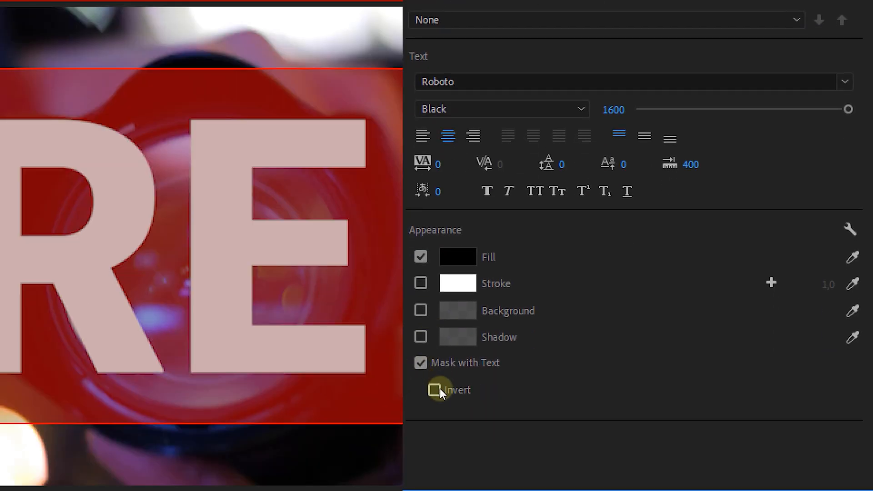
pyautogui.click(437, 390)
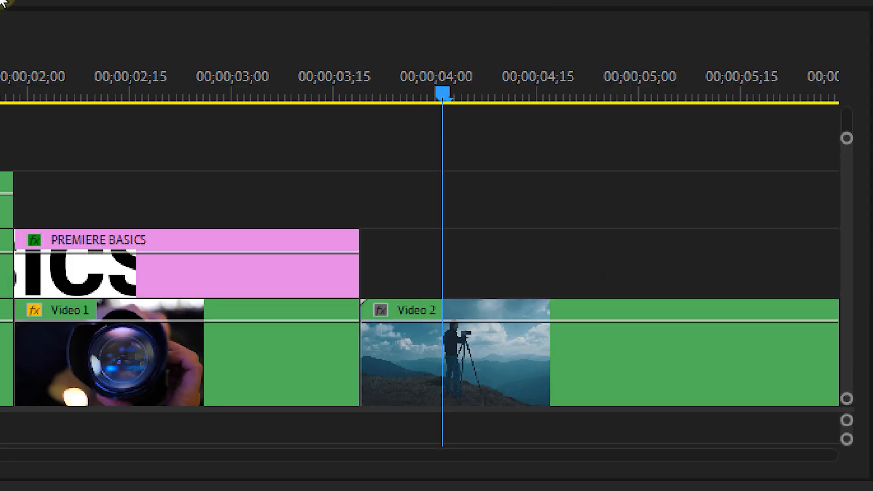
# Add a white 'Premiere Basics' text layer over the mountain photographer clip
pyautogui.press('ctrl+t')
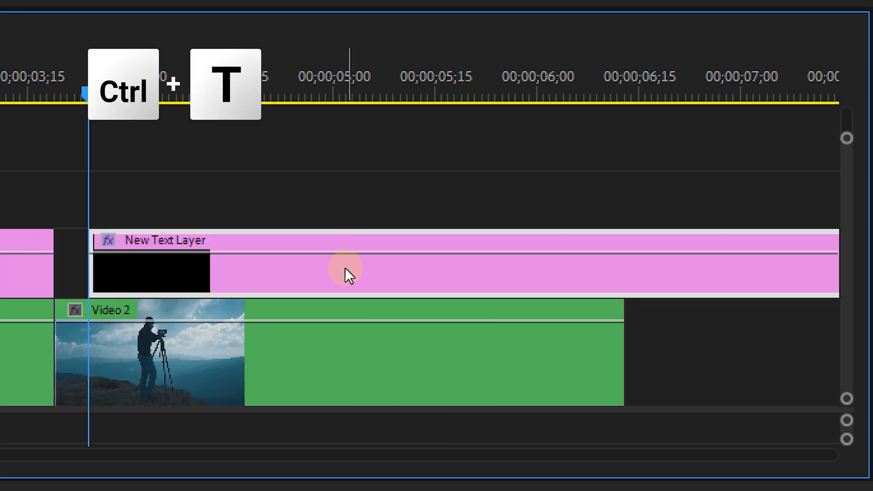
pyautogui.press('ctrl+t')
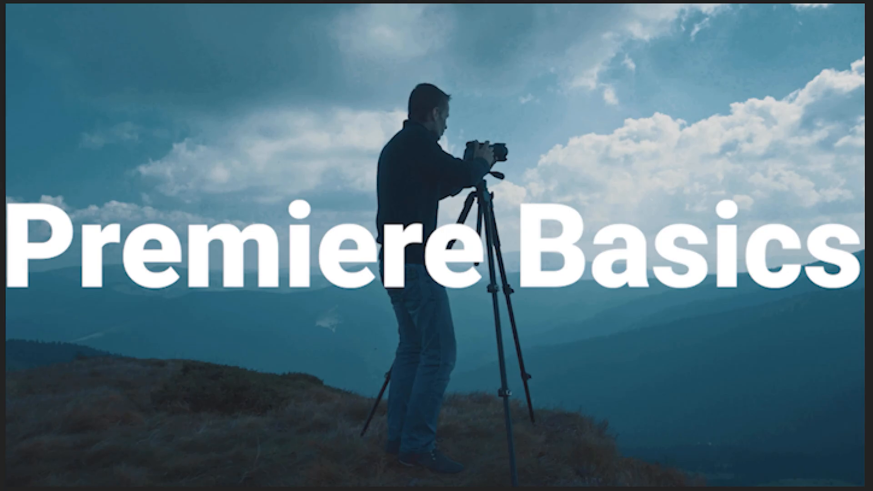